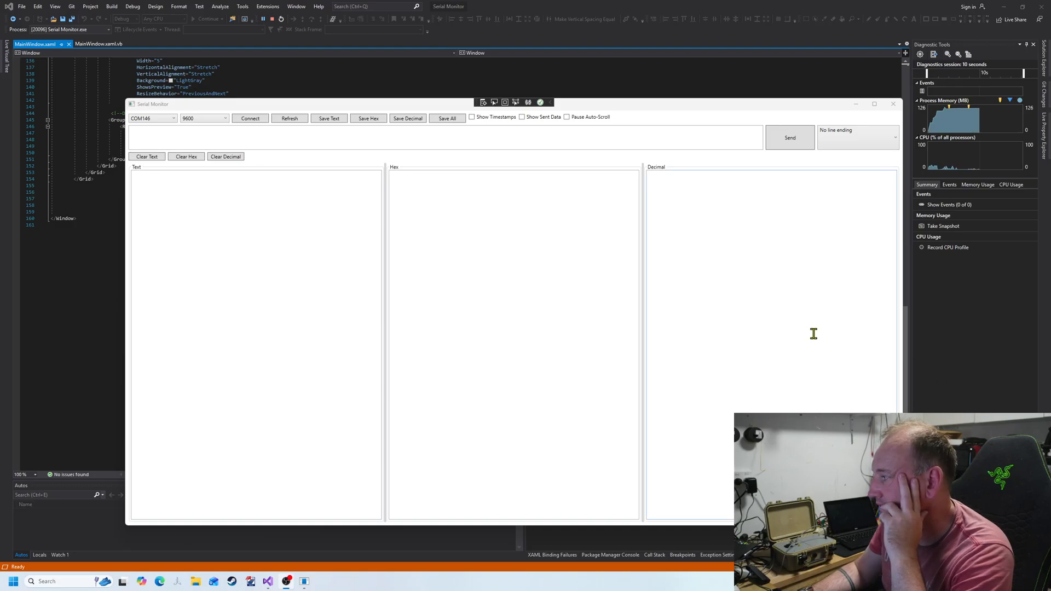
{"action": "mouse_move", "coordinate": [770, 366]}
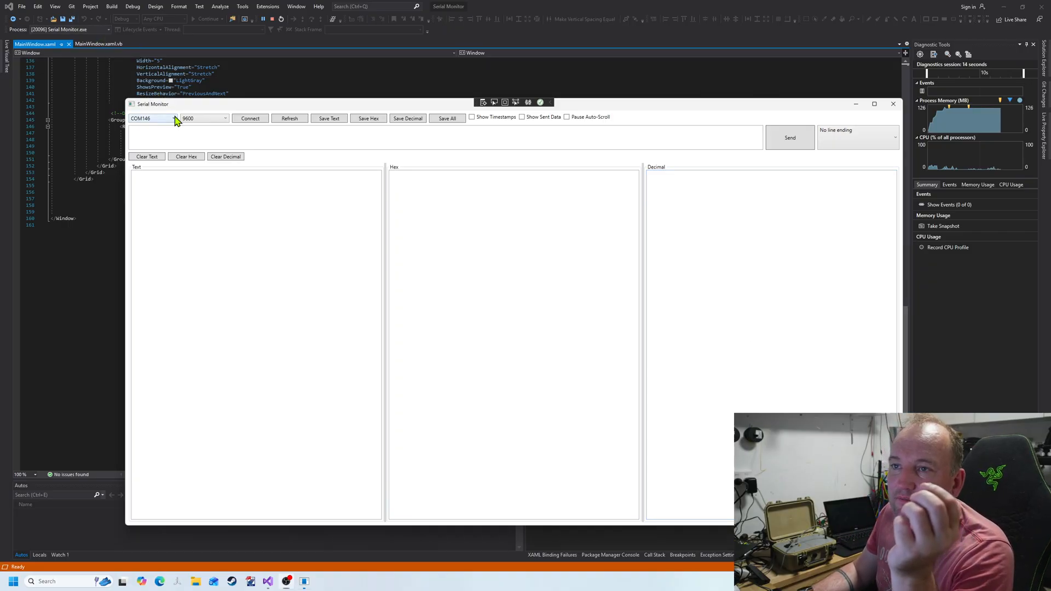
- Refresh the port list and choose COM68 as the serial port
{"action": "left_click", "coordinate": [173, 118]}
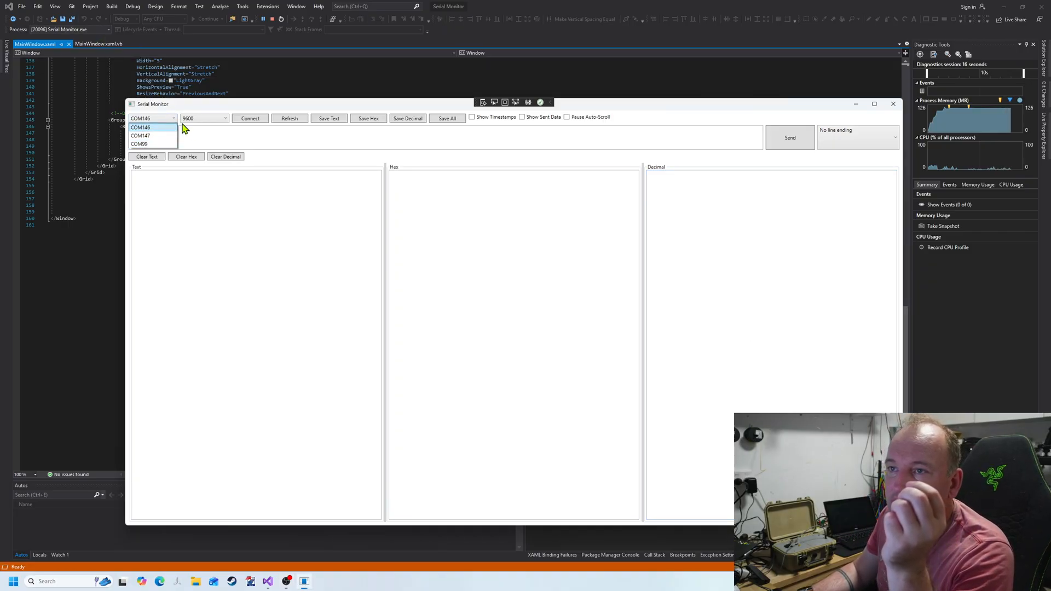
{"action": "left_click", "coordinate": [142, 127]}
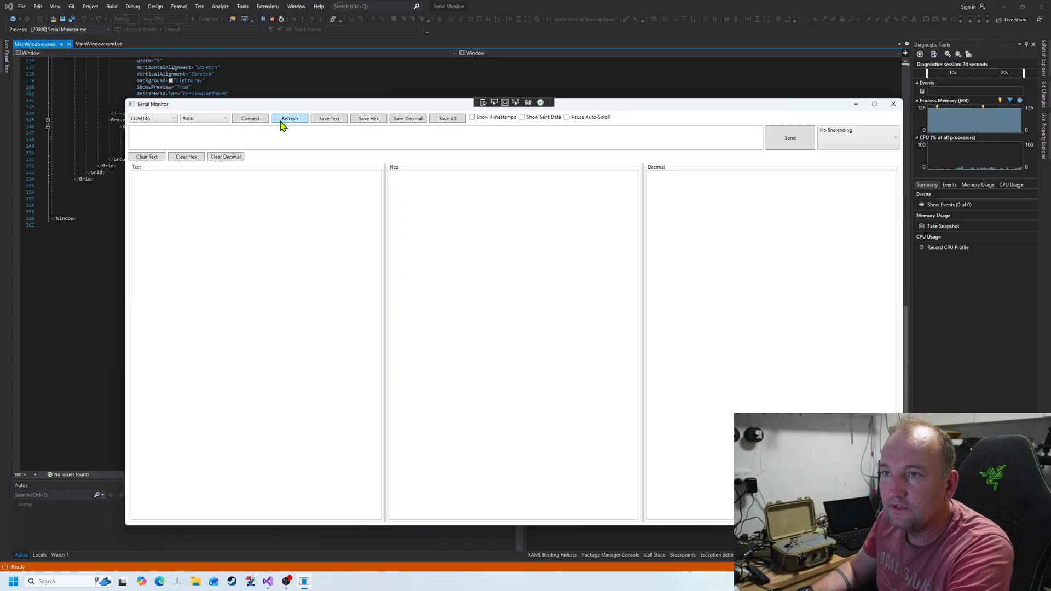
{"action": "left_click", "coordinate": [173, 118]}
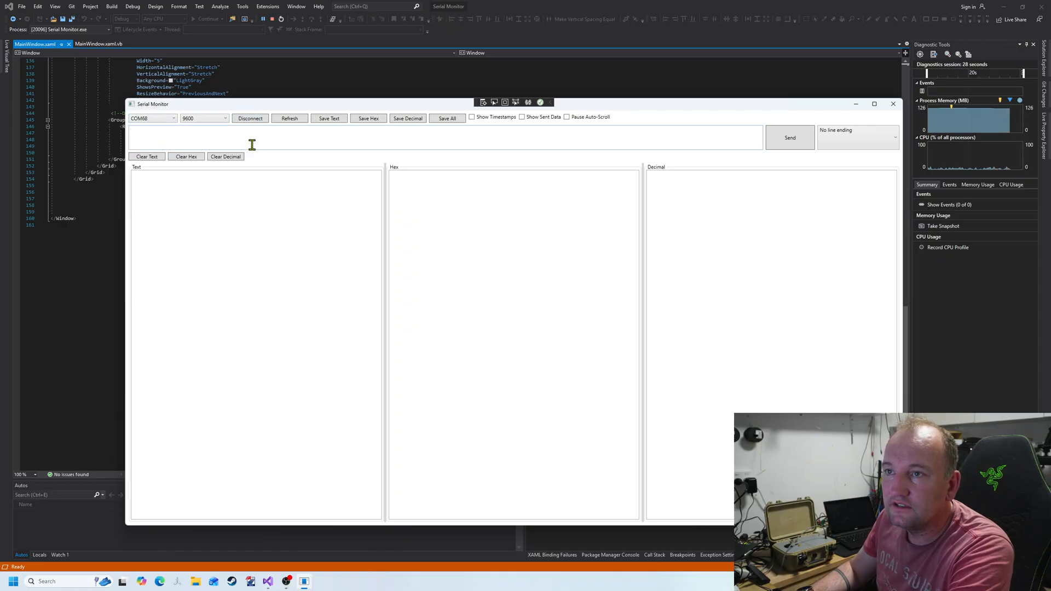
- Set the baud rate to 115200 and connect to the device on COM68
{"action": "left_click", "coordinate": [249, 118]}
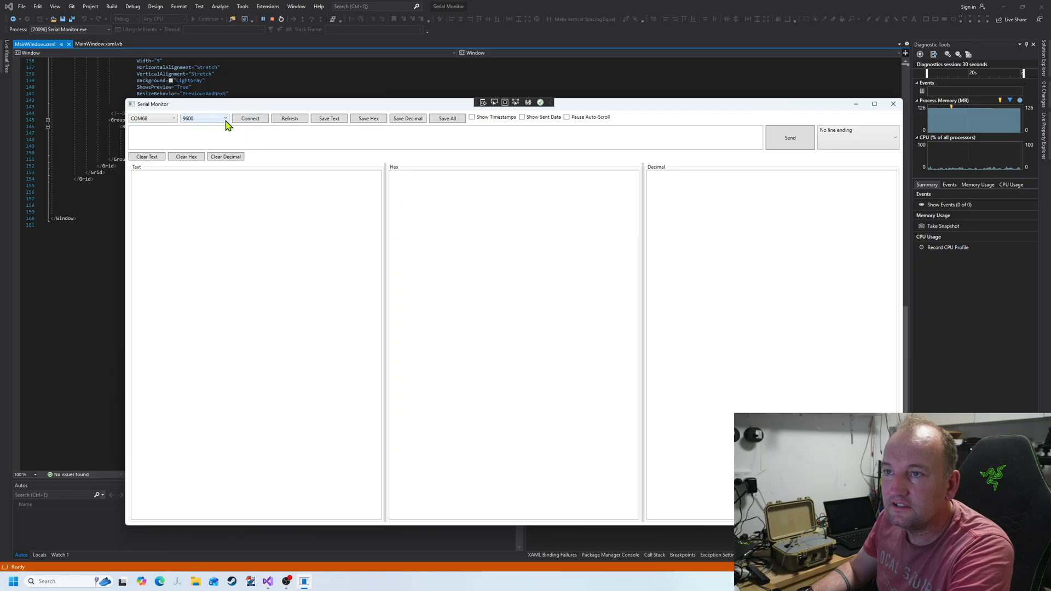
{"action": "left_click", "coordinate": [249, 118]}
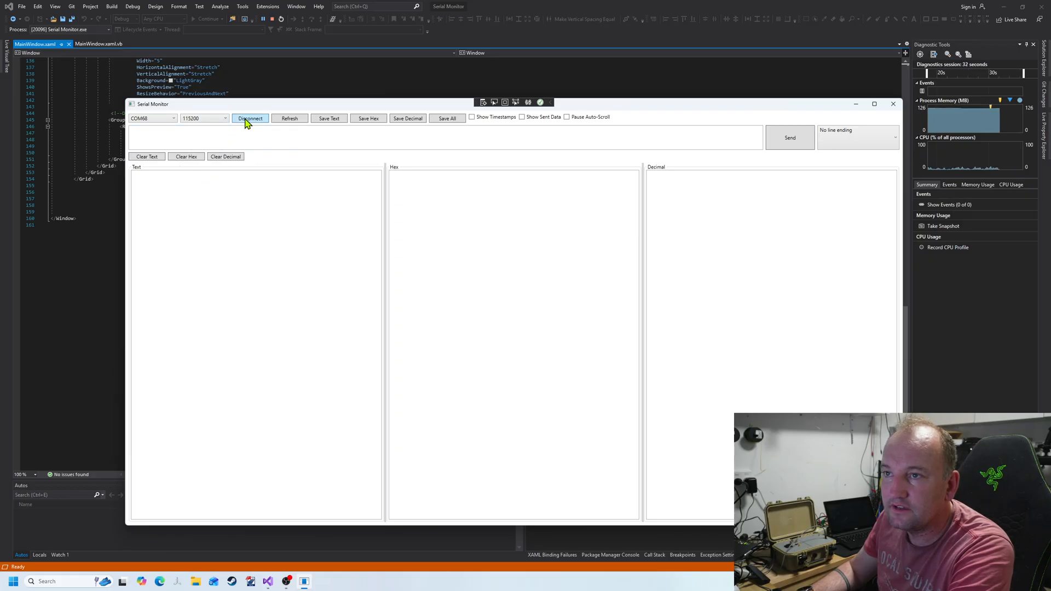
{"action": "left_click", "coordinate": [250, 118]}
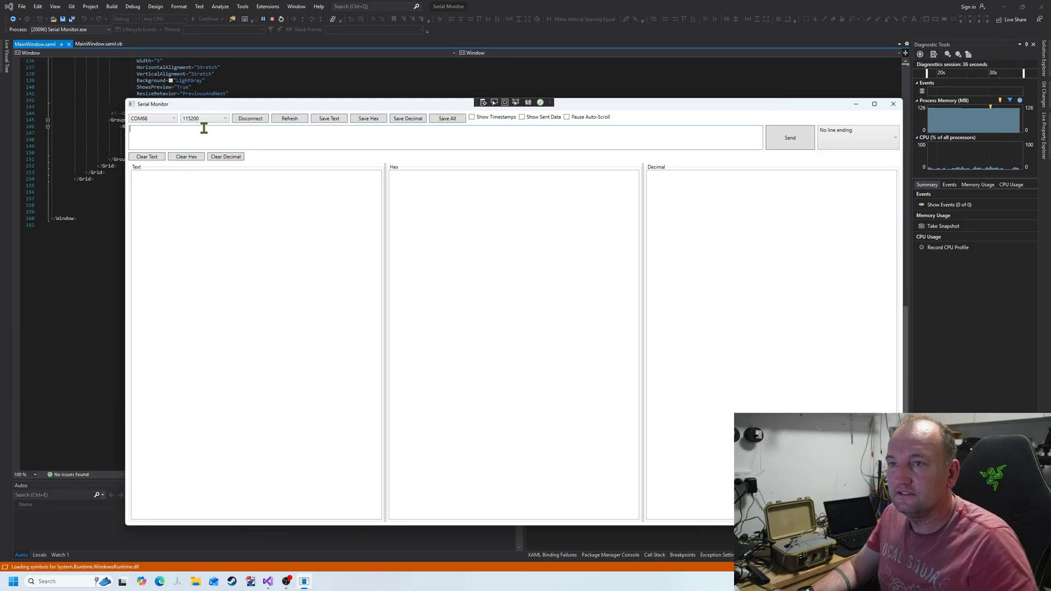
- Send the INFO command and turn on timestamps for received data
{"action": "type", "text": "INFO"}
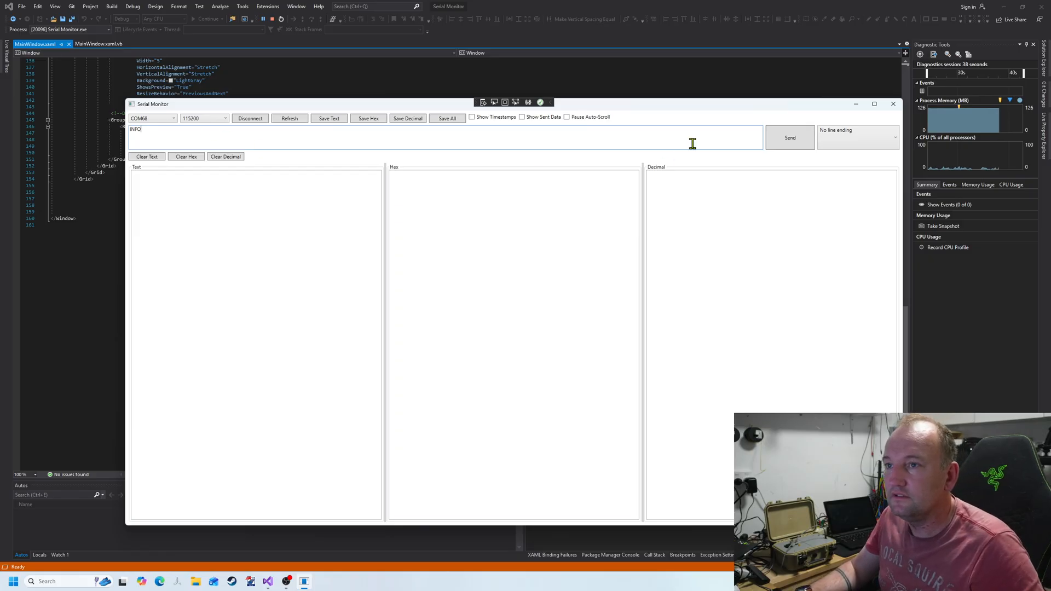
{"action": "left_click", "coordinate": [789, 138]}
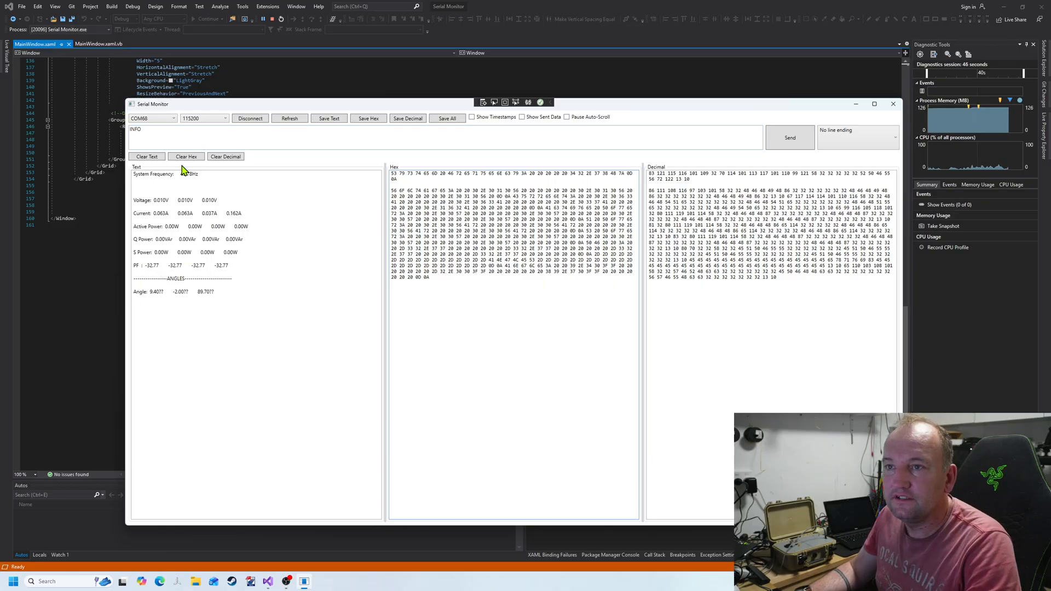
{"action": "left_click", "coordinate": [471, 117]}
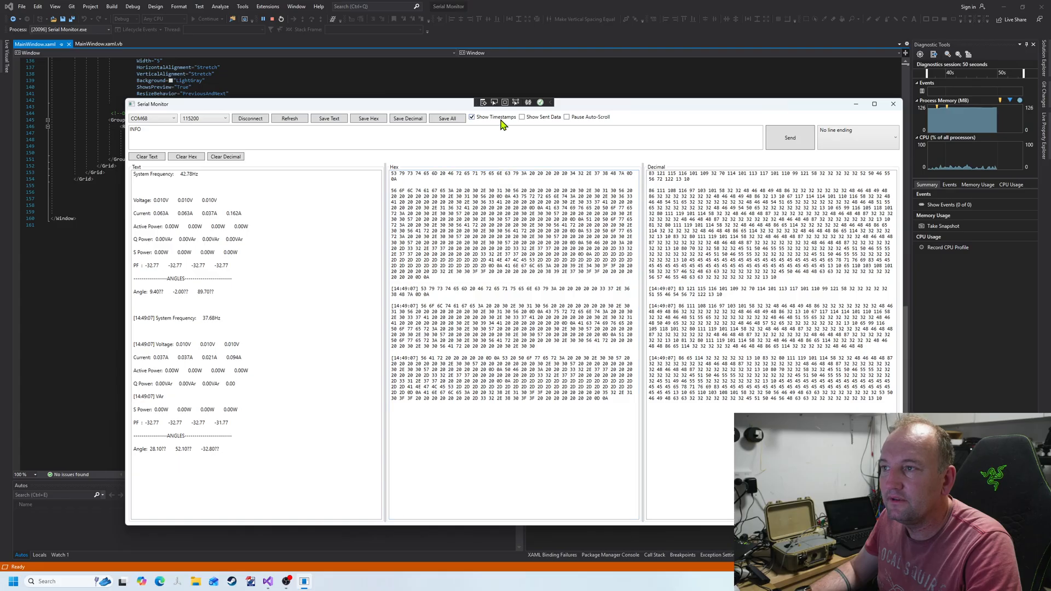
- Turn on sent-data echo, send INFO again, then clear the outputs
{"action": "left_click", "coordinate": [789, 138]}
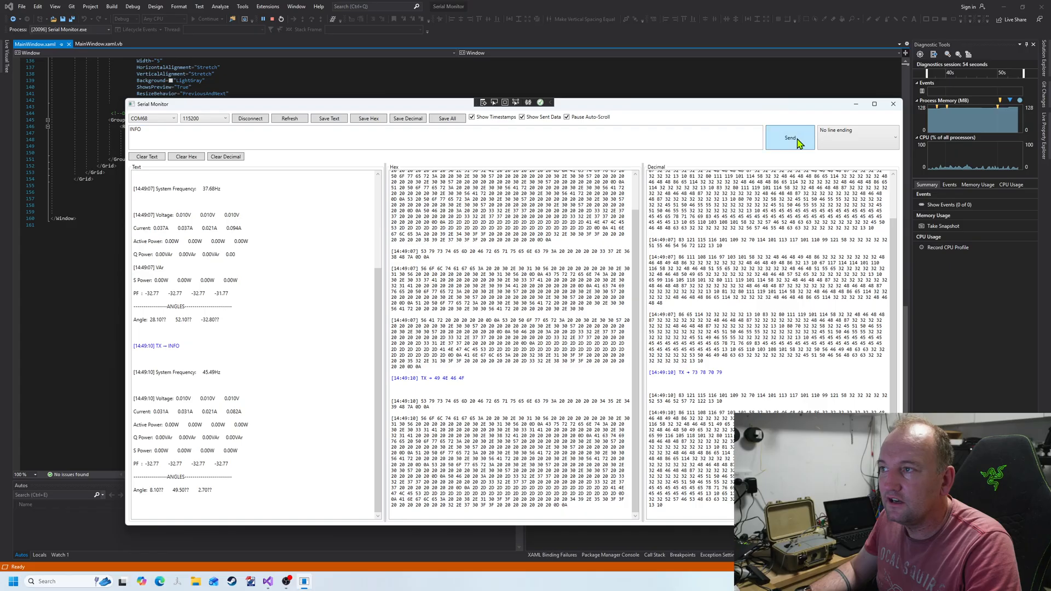
{"action": "left_click", "coordinate": [789, 138]}
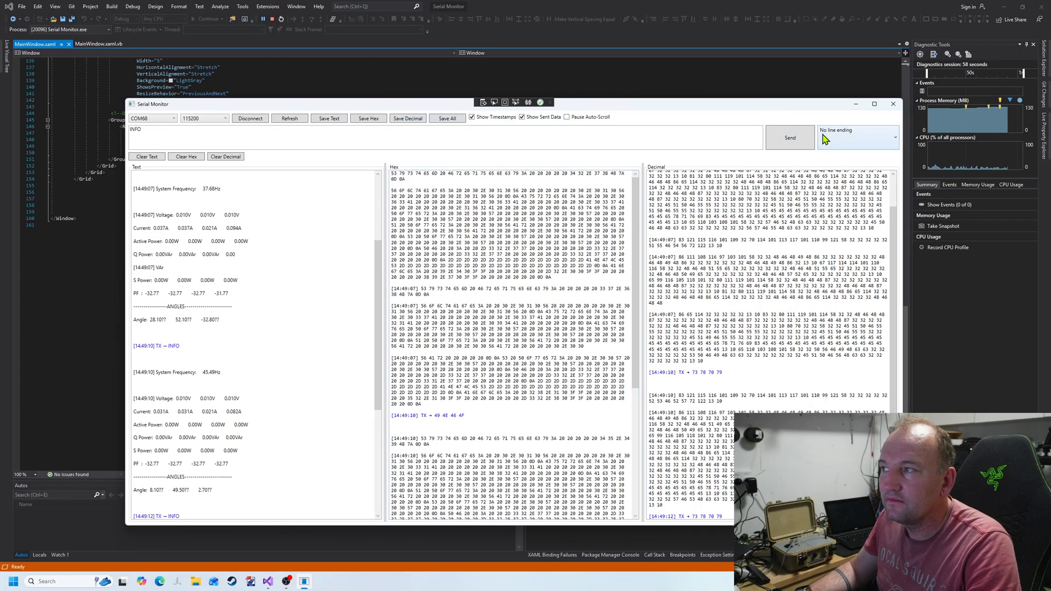
{"action": "mouse_move", "coordinate": [453, 208]}
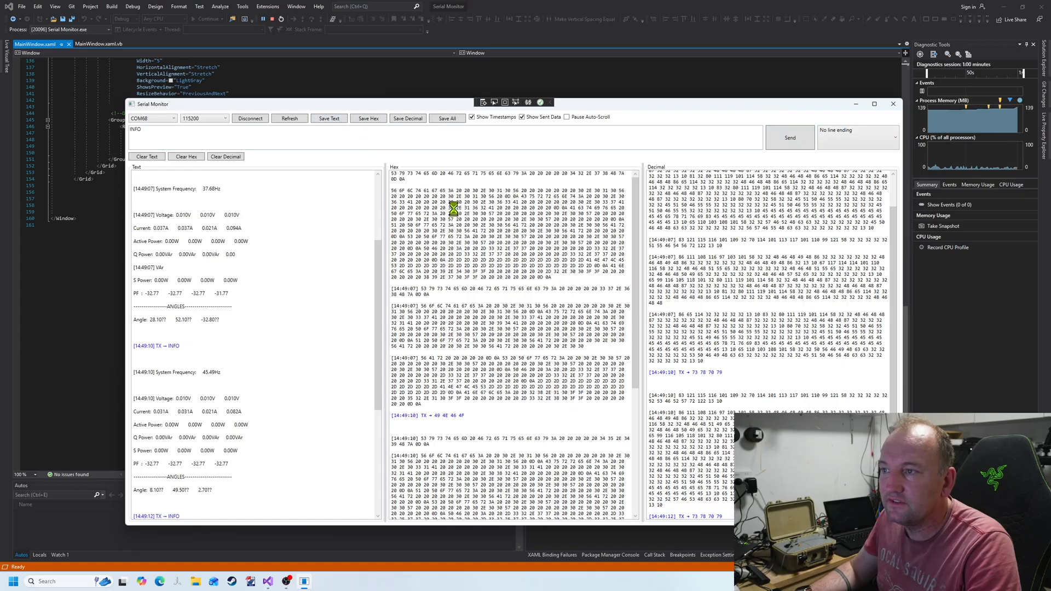
{"action": "left_click", "coordinate": [328, 118]}
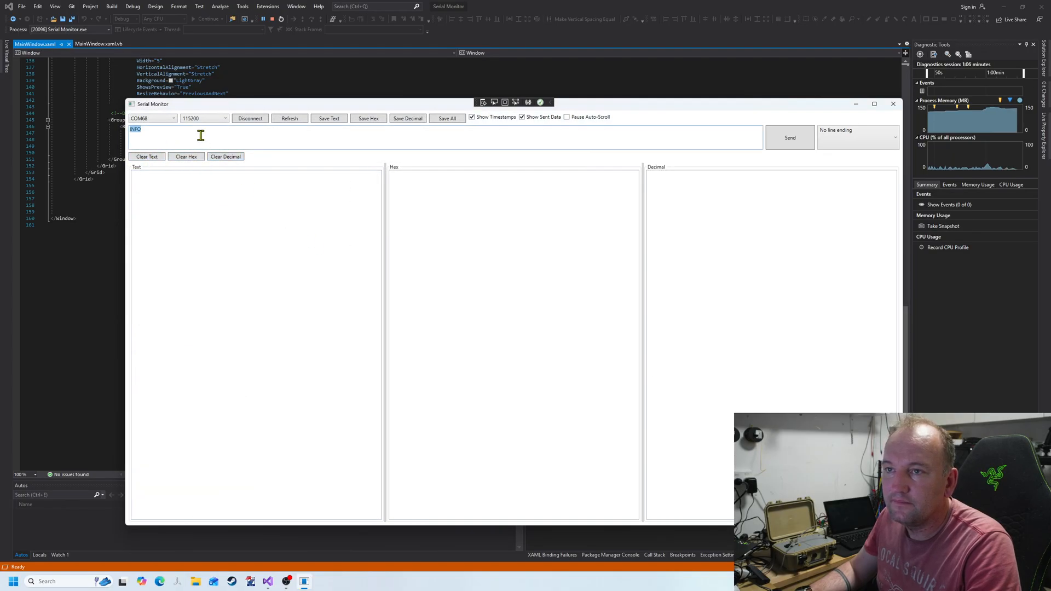
- Send the HELP command to list the device's available commands
{"action": "type", "text": "he"}
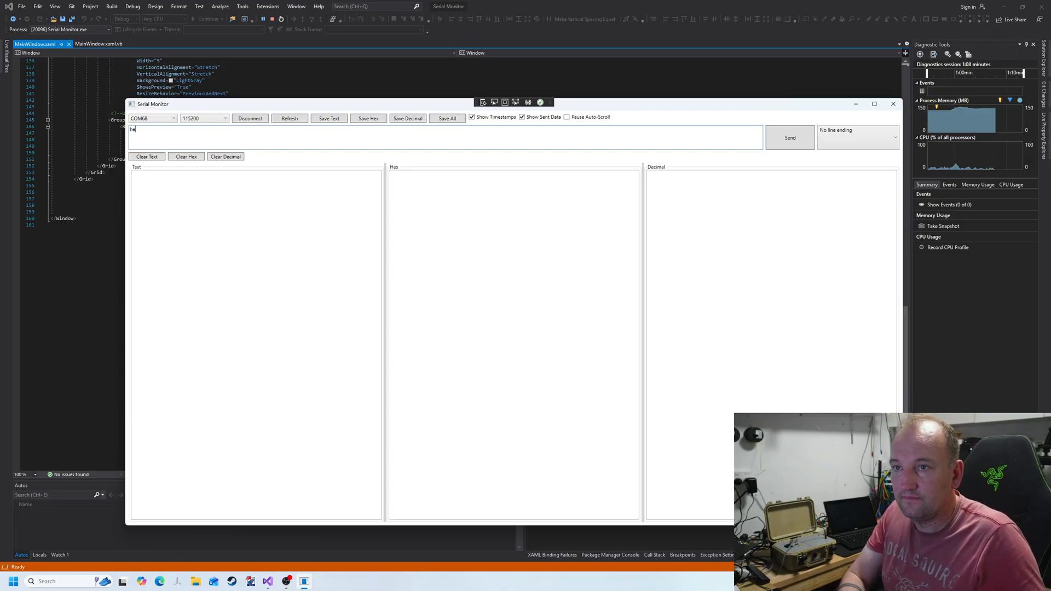
{"action": "type", "text": "HELP"}
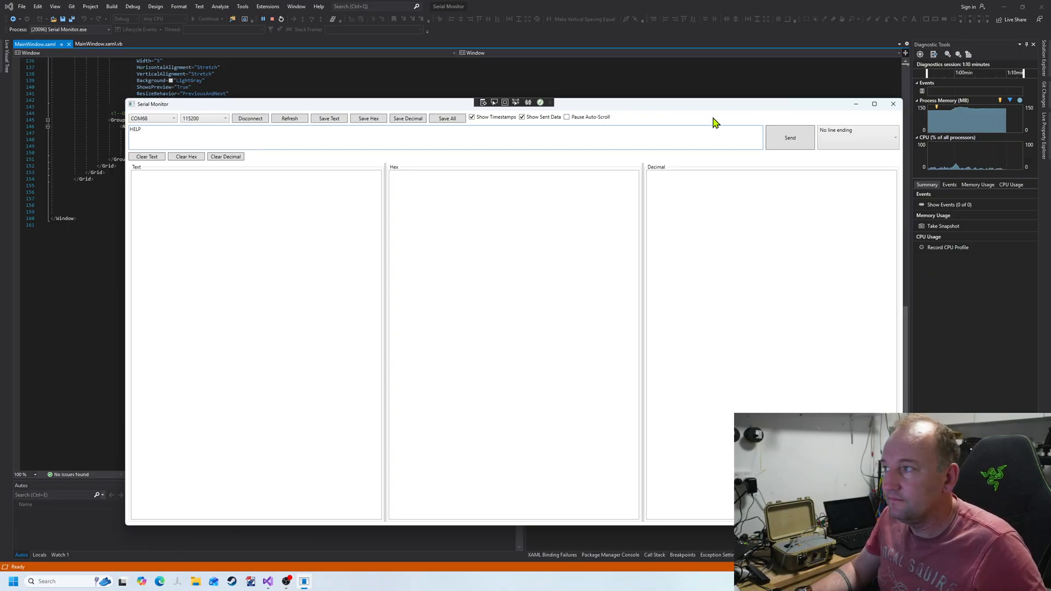
{"action": "left_click", "coordinate": [789, 138]}
{"action": "type", "text": "?"}
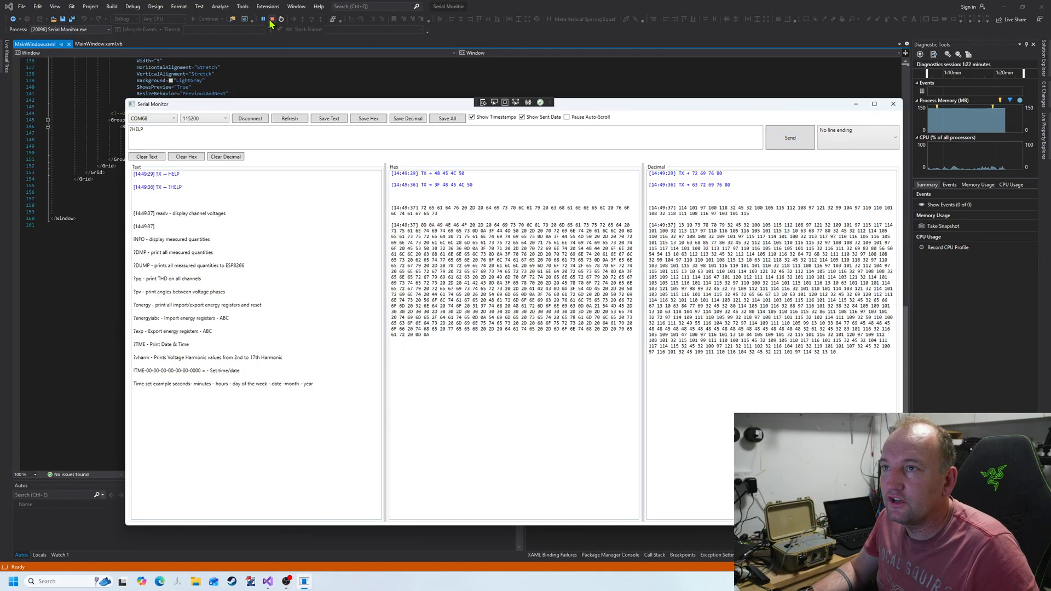
{"action": "left_click", "coordinate": [270, 19]}
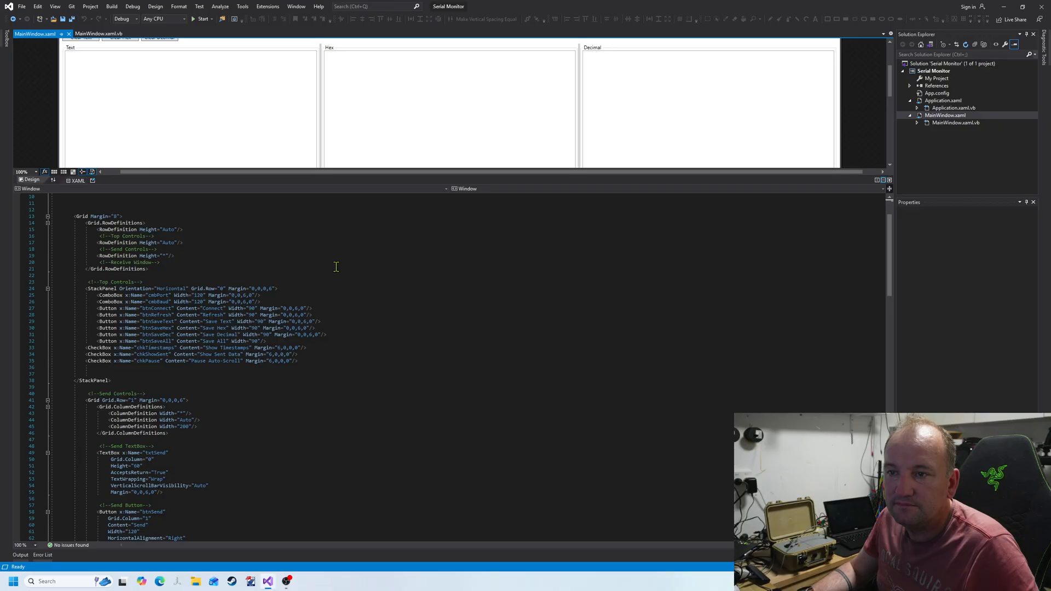
{"action": "scroll", "scroll_direction": "down", "scroll_amount": 3}
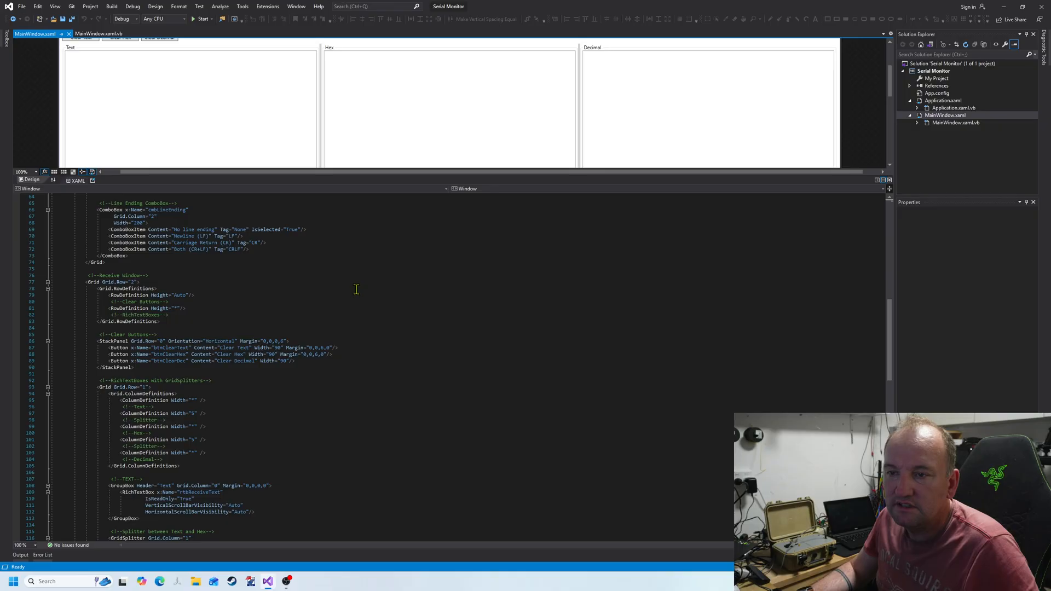
{"action": "mouse_move", "coordinate": [369, 298]}
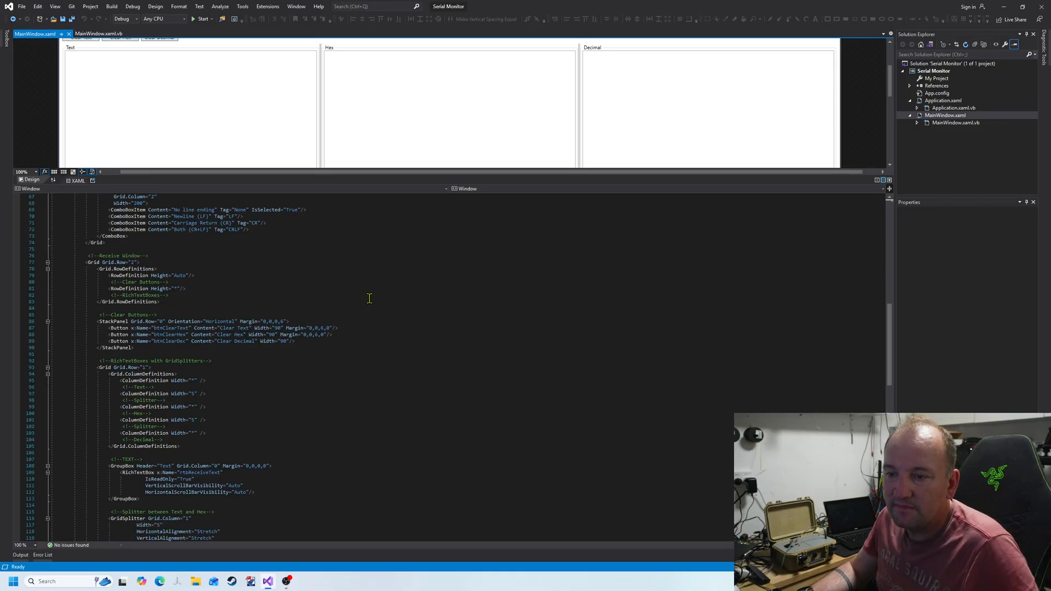
{"action": "scroll", "scroll_direction": "down", "scroll_amount": 3}
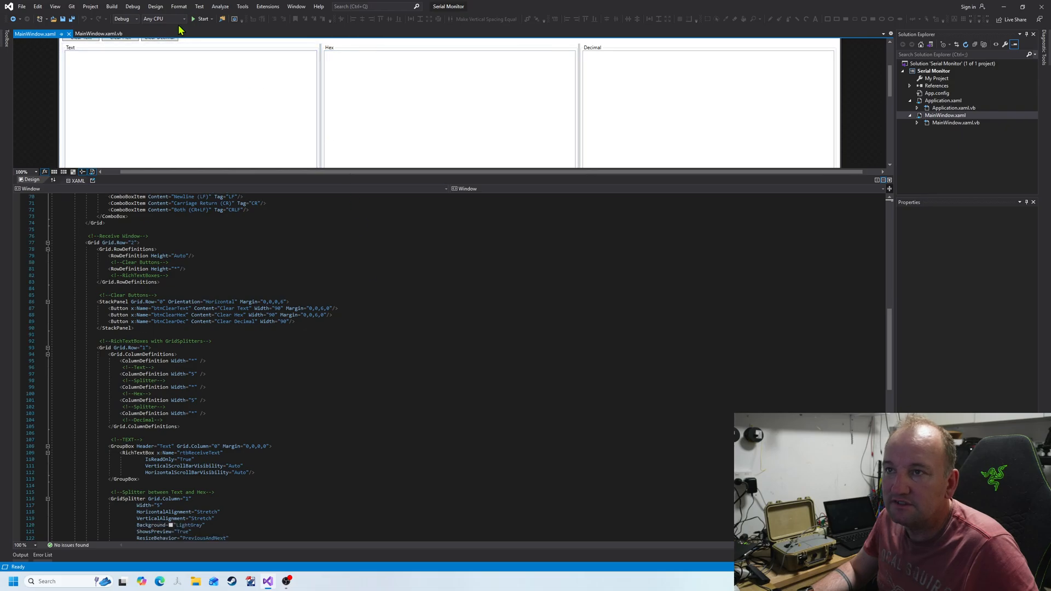
- Launch the Serial Monitor from the debugger to preview its layout, then close it
{"action": "left_click", "coordinate": [201, 19]}
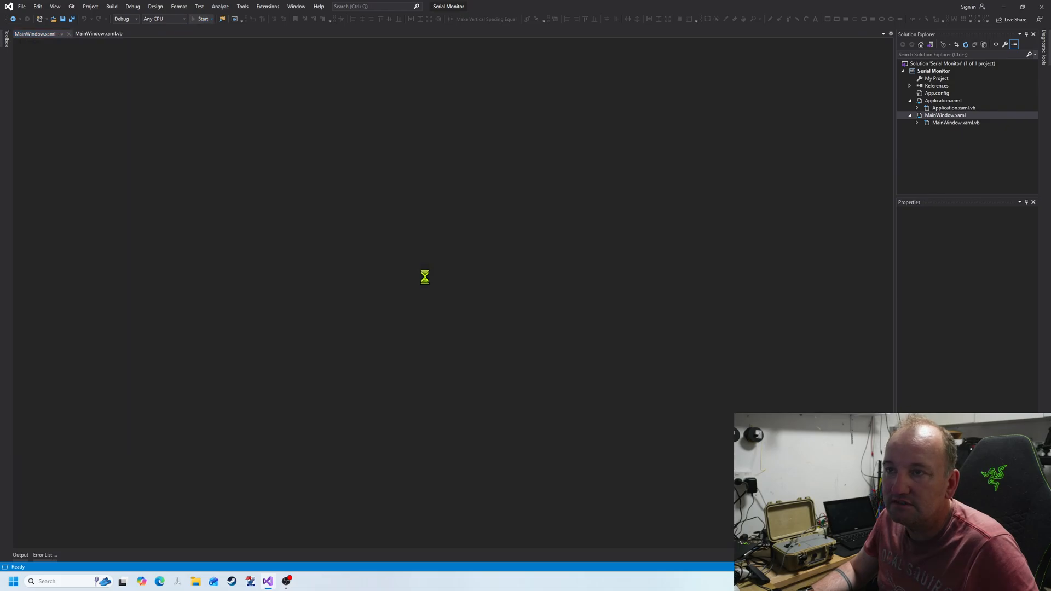
{"action": "left_click", "coordinate": [202, 18]}
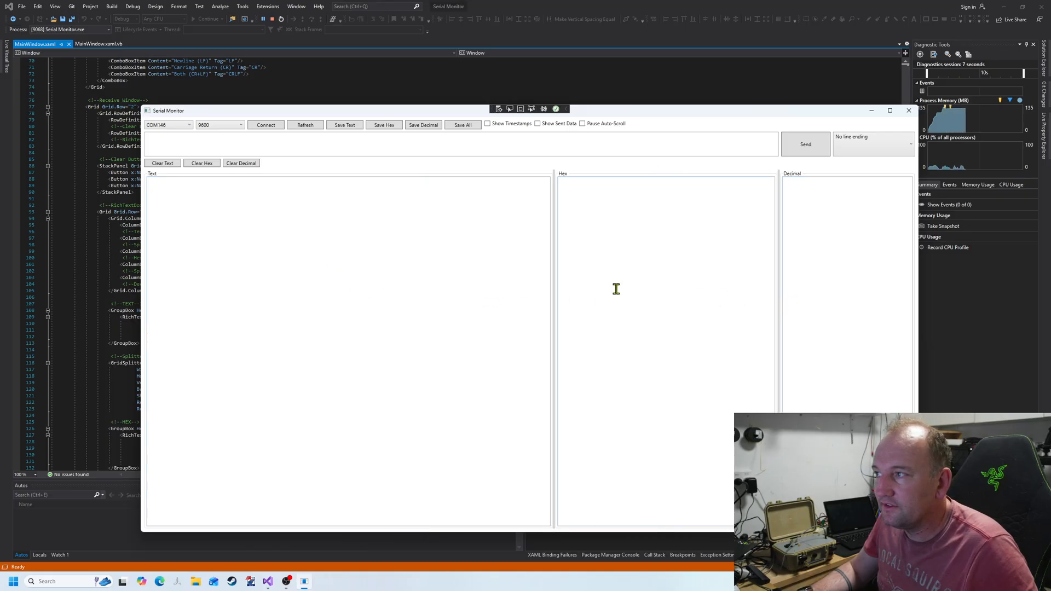
{"action": "left_click_drag", "start_coordinate": [556, 288], "coordinate": [770, 291]}
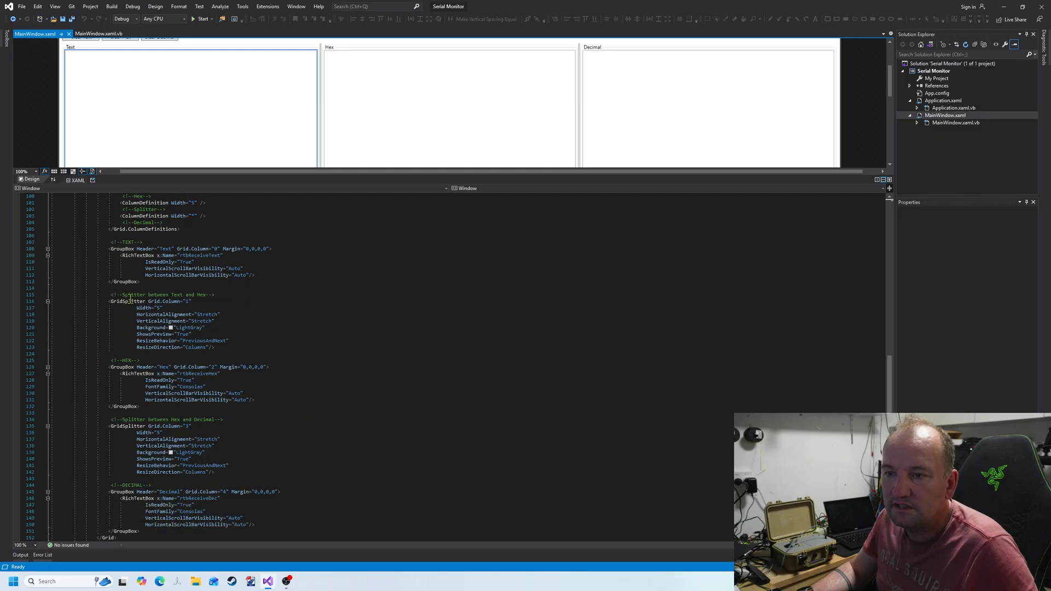
- Scroll the XAML and switch to the MainWindow.xaml.vb code-behind file
{"action": "scroll", "scroll_direction": "down", "scroll_amount": 3}
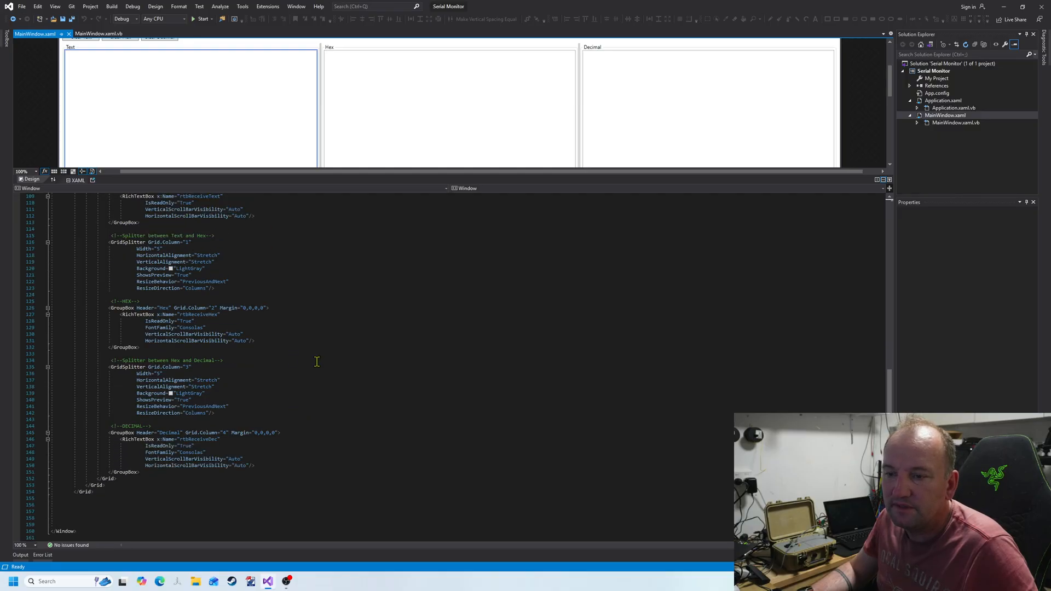
{"action": "left_click", "coordinate": [100, 34]}
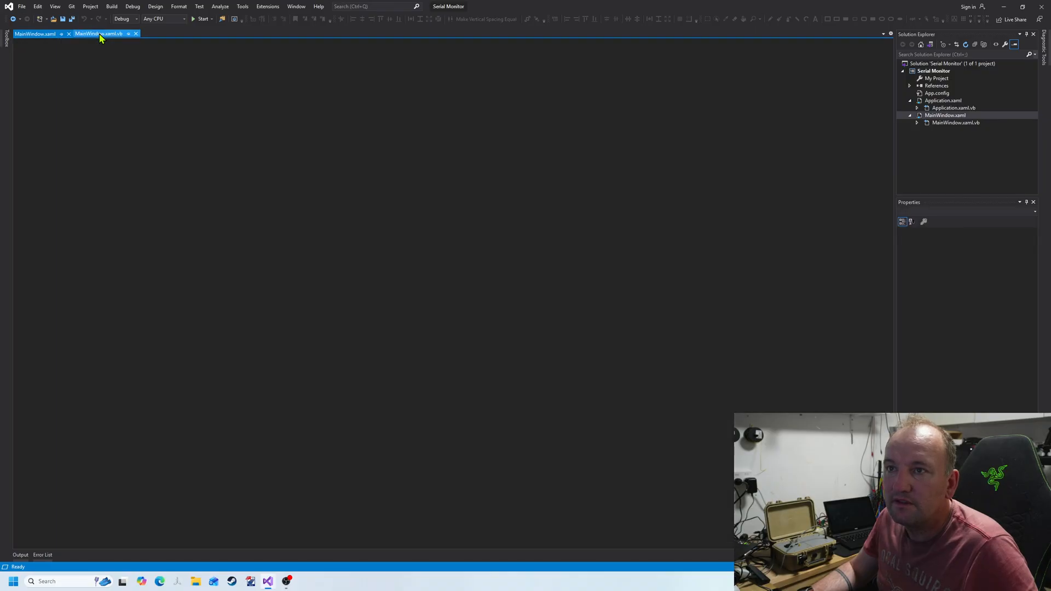
{"action": "left_click", "coordinate": [97, 34]}
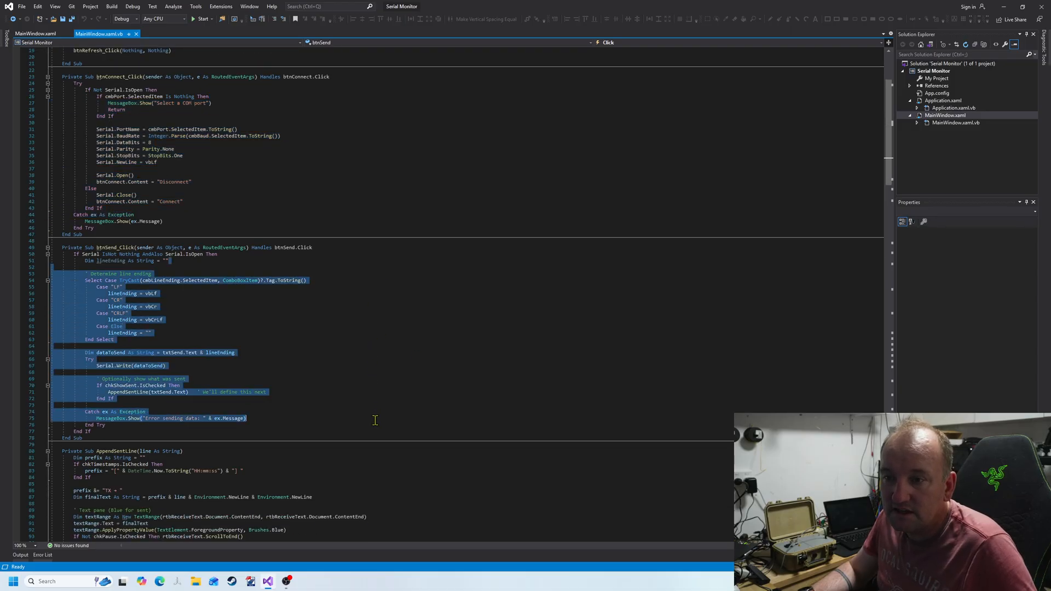
{"action": "scroll", "scroll_direction": "down", "scroll_amount": 3}
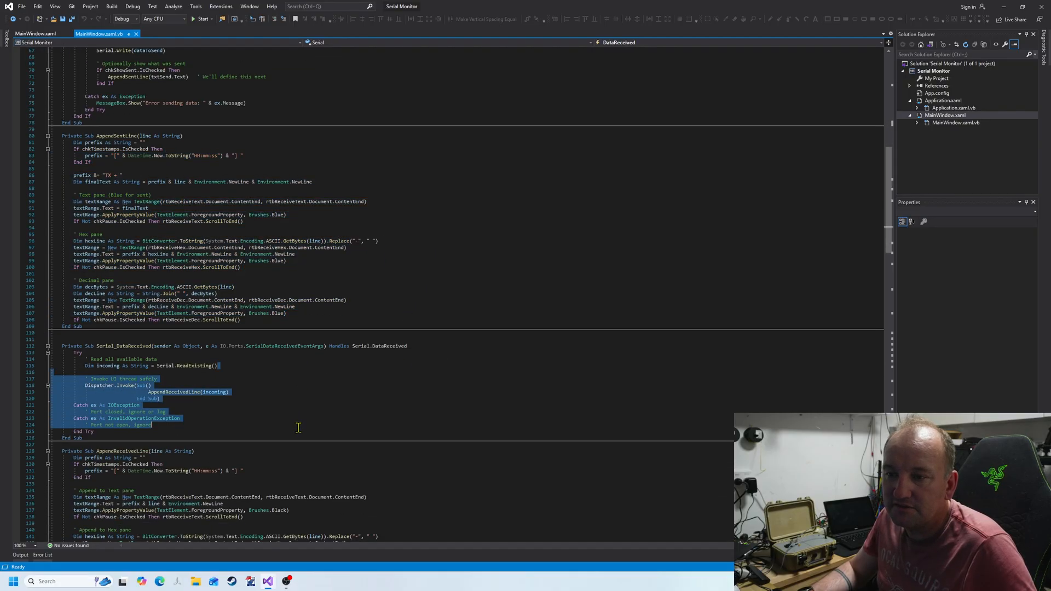
{"action": "scroll", "scroll_direction": "down", "scroll_amount": 3}
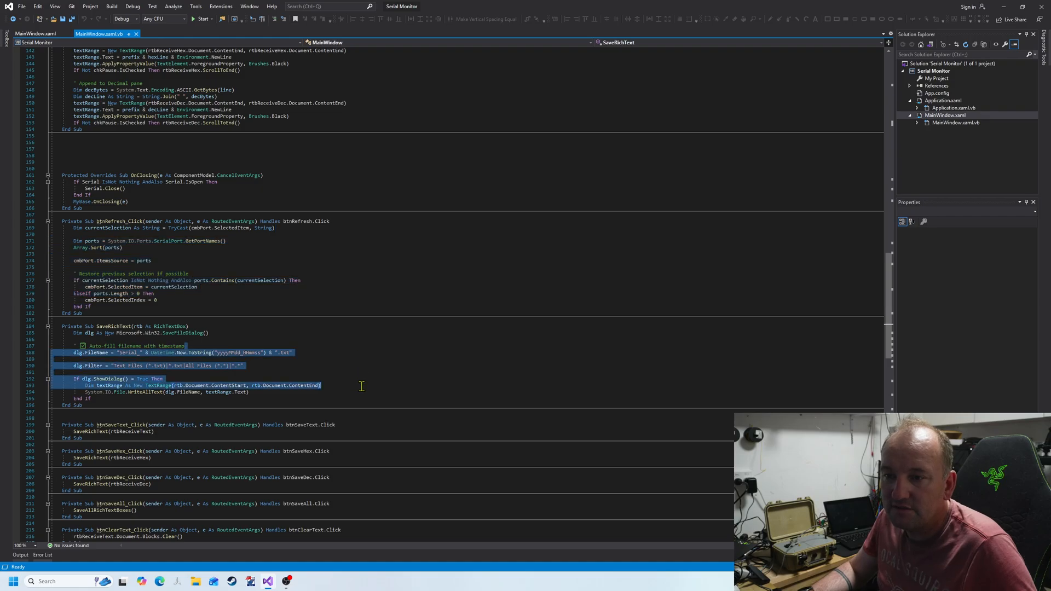
- Review the save and clear handlers, then return to the MainWindow.xaml layout
{"action": "scroll", "scroll_direction": "down", "scroll_amount": 3}
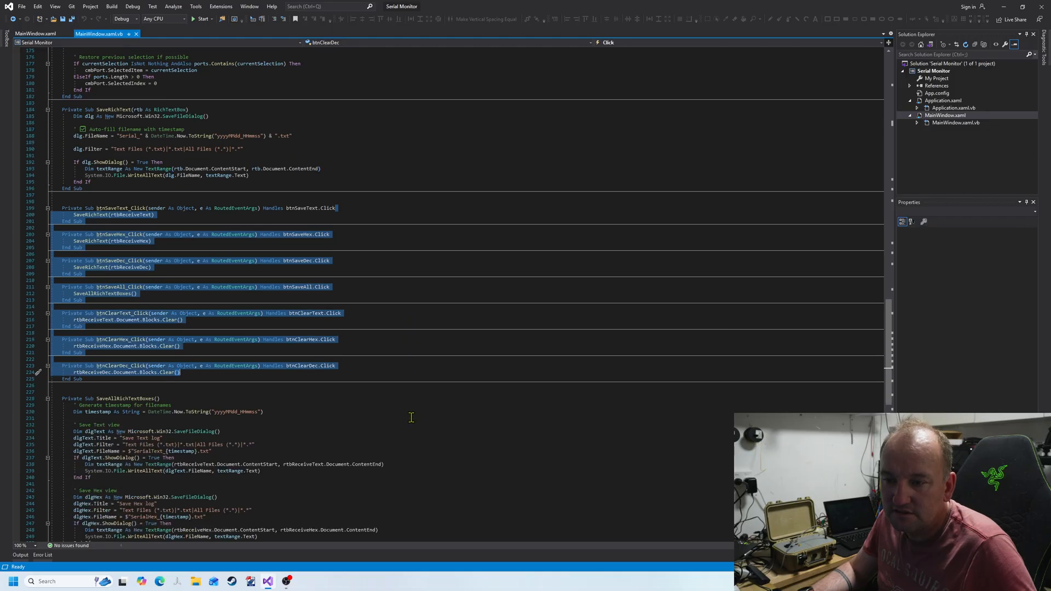
{"action": "scroll", "scroll_direction": "down", "scroll_amount": 3}
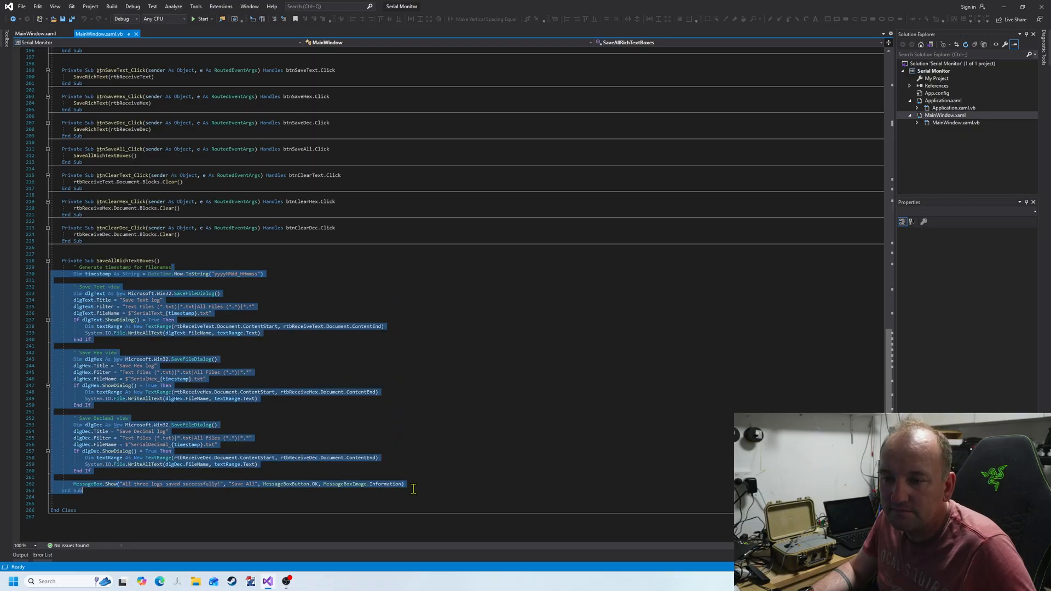
{"action": "left_click", "coordinate": [377, 392]}
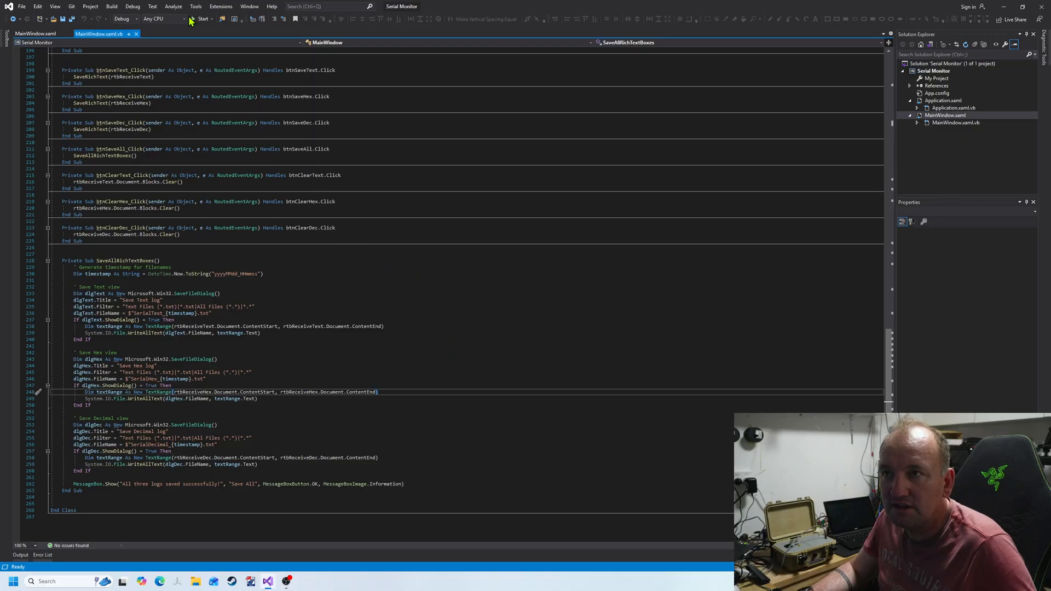
{"action": "mouse_move", "coordinate": [203, 19]}
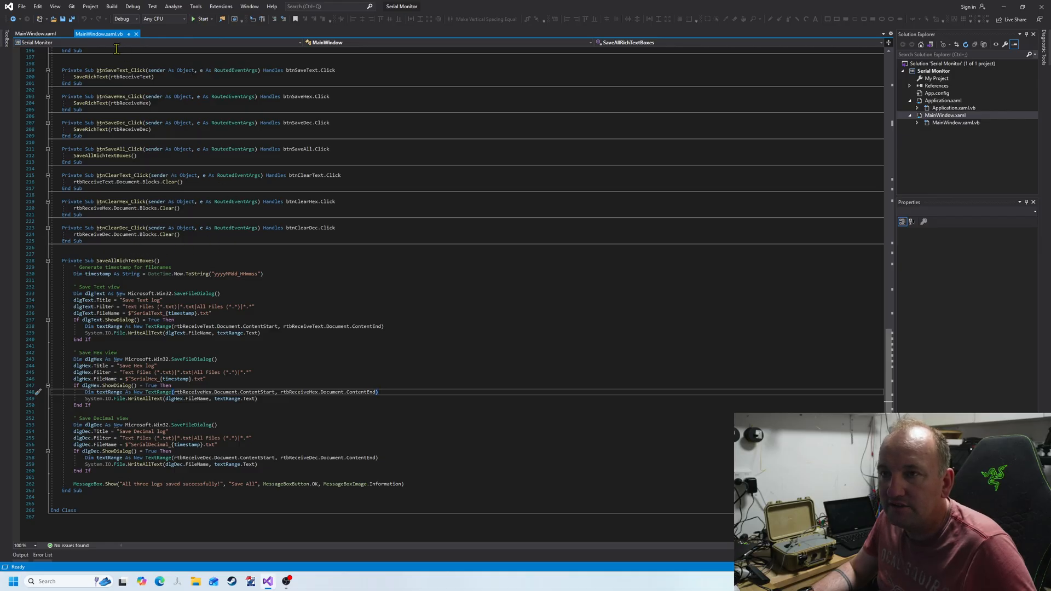
{"action": "left_click", "coordinate": [35, 34]}
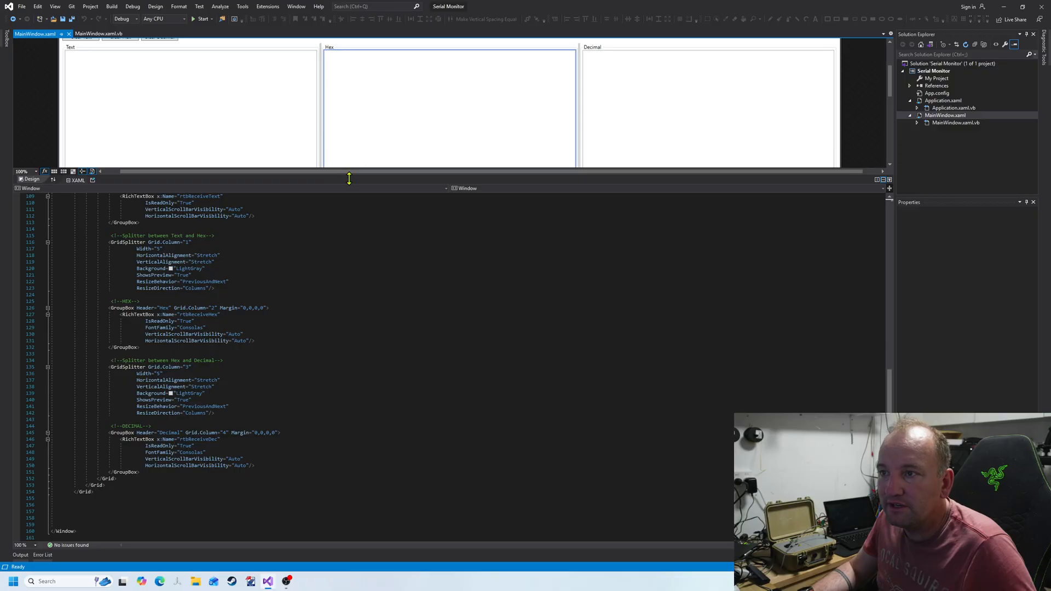